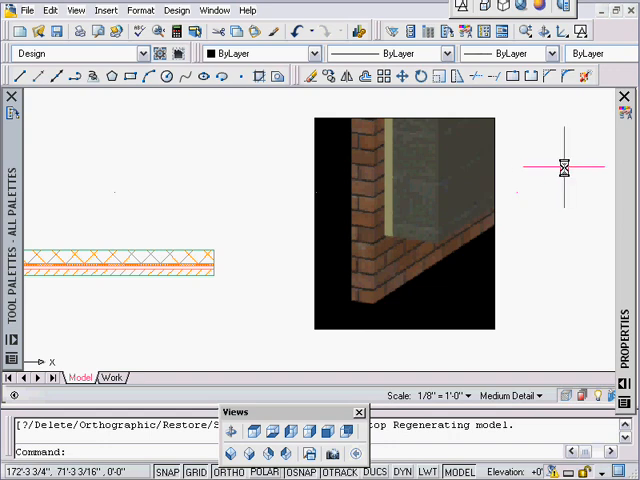
{"action": "mouse_move", "coordinate": [548, 252]}
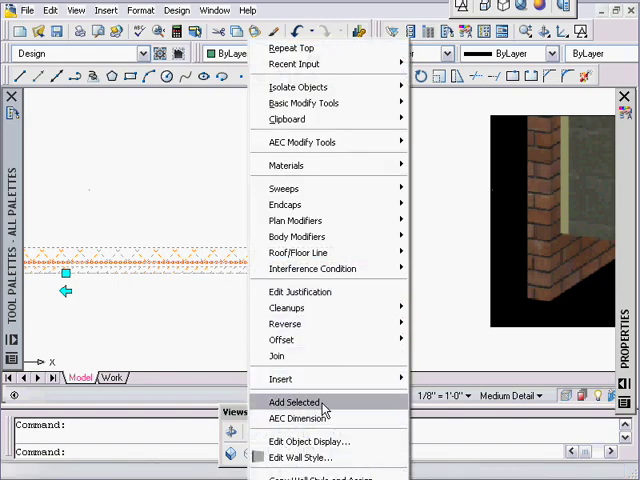
Add a second masonry wall of the same style crossing the existing wall in plan
{"action": "left_click", "coordinate": [294, 400]}
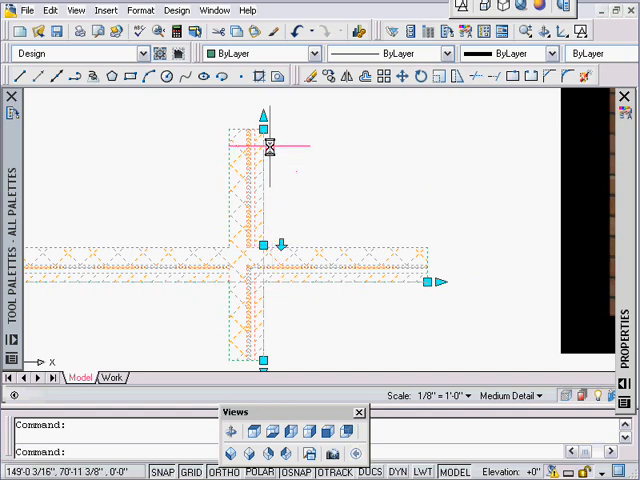
{"action": "mouse_move", "coordinate": [322, 290]}
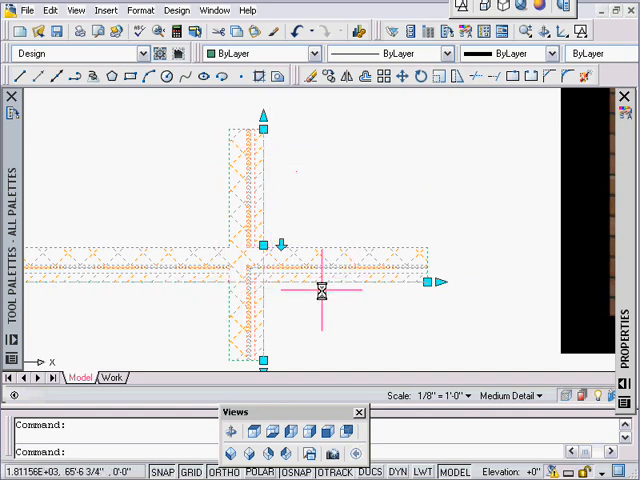
{"action": "key", "text": "Escape"}
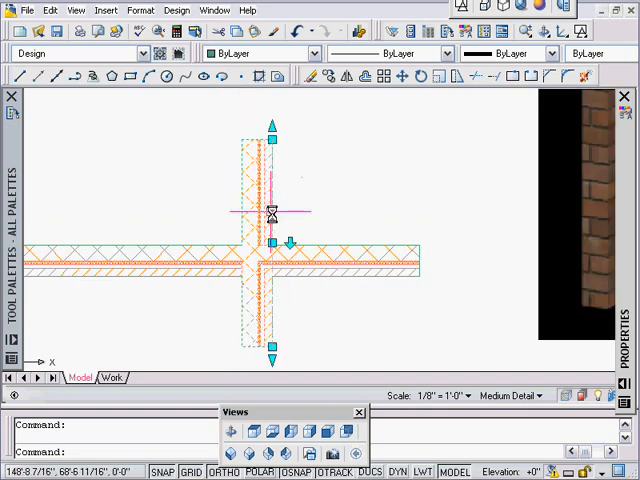
{"action": "mouse_move", "coordinate": [300, 172]}
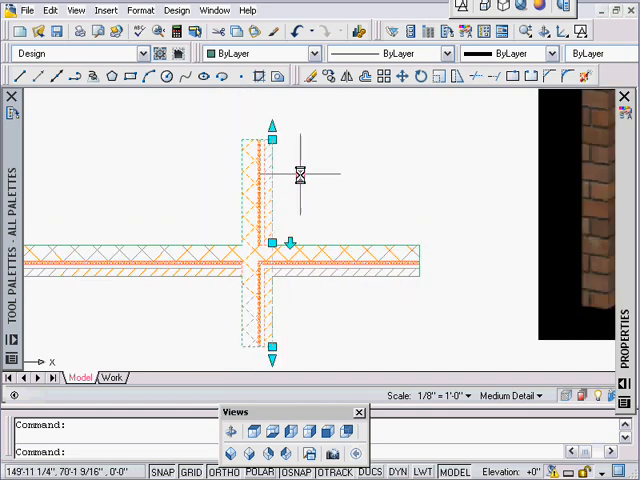
{"action": "mouse_move", "coordinate": [348, 264]}
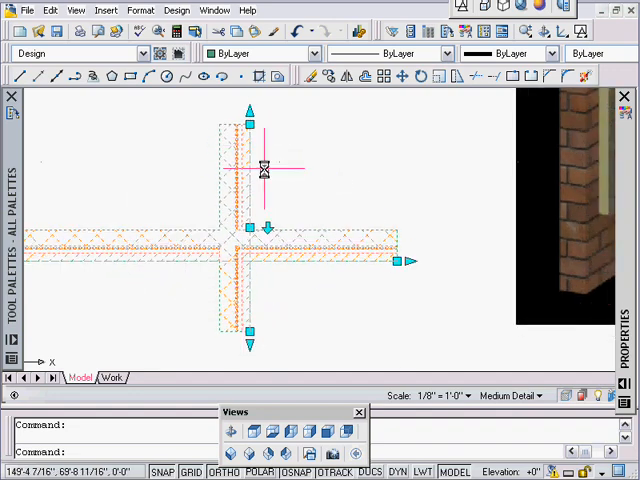
{"action": "mouse_move", "coordinate": [208, 272]}
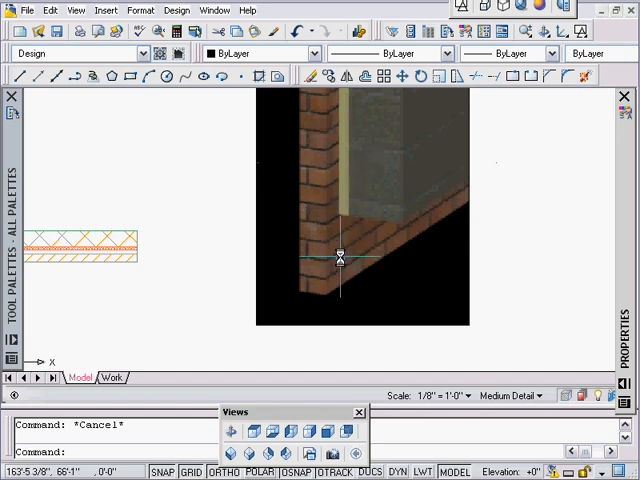
{"action": "mouse_move", "coordinate": [294, 248]}
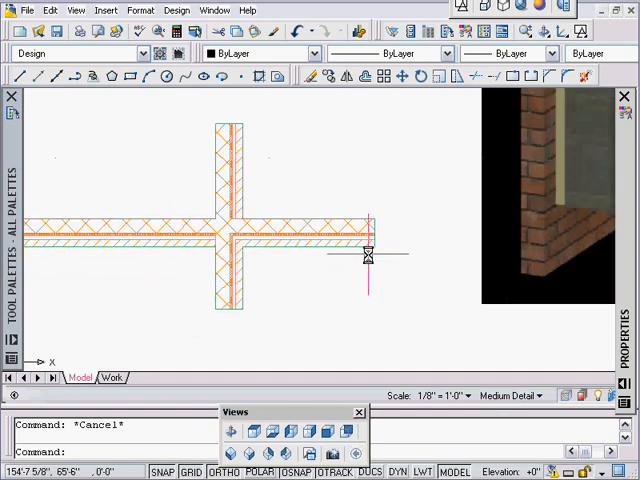
{"action": "mouse_move", "coordinate": [380, 258]}
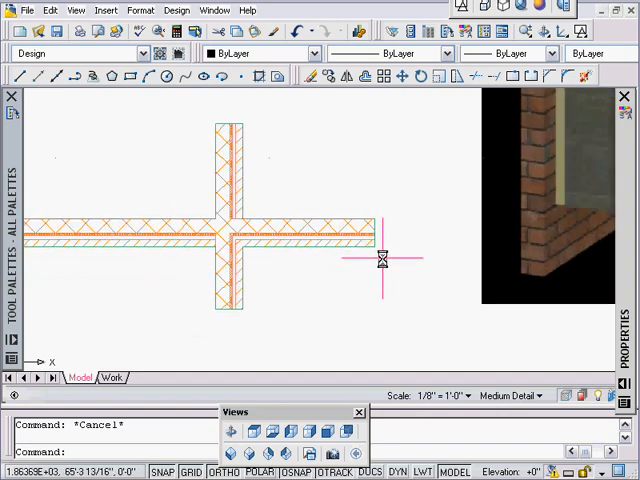
{"action": "mouse_move", "coordinate": [414, 214]}
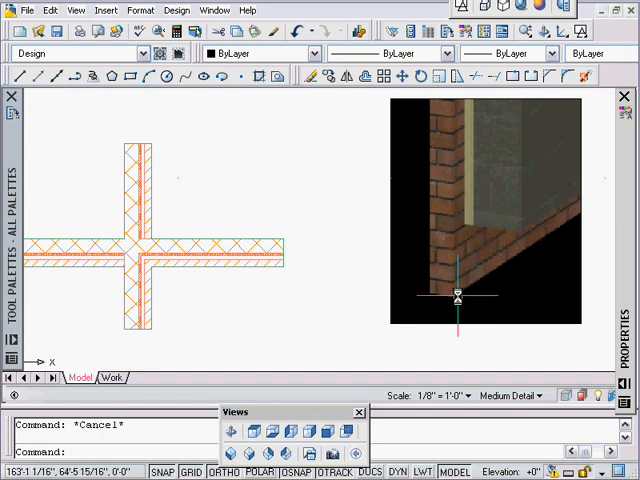
{"action": "mouse_move", "coordinate": [482, 296]}
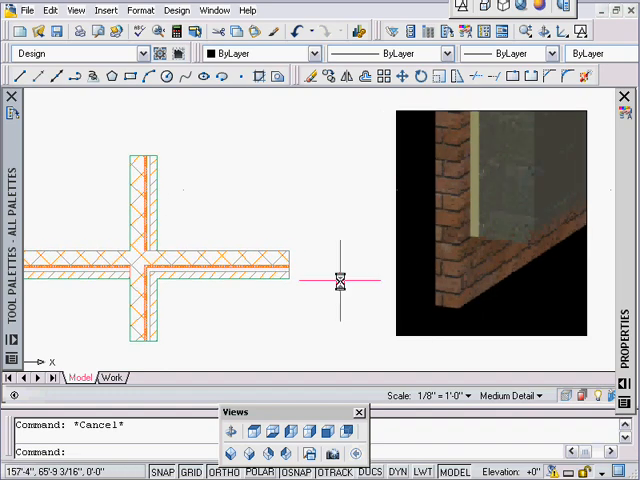
{"action": "mouse_move", "coordinate": [296, 280]}
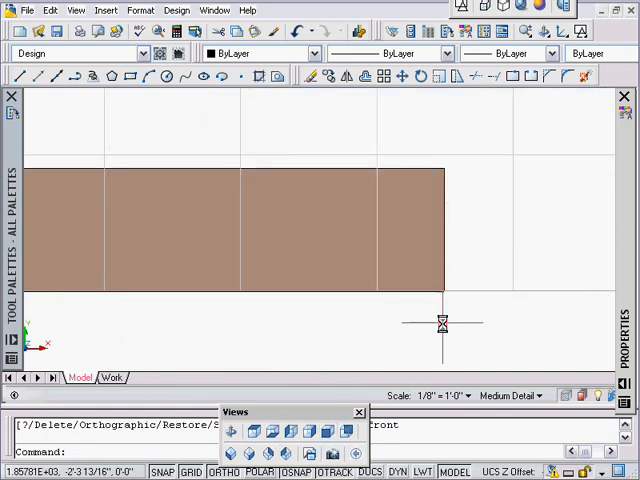
{"action": "mouse_move", "coordinate": [420, 268]}
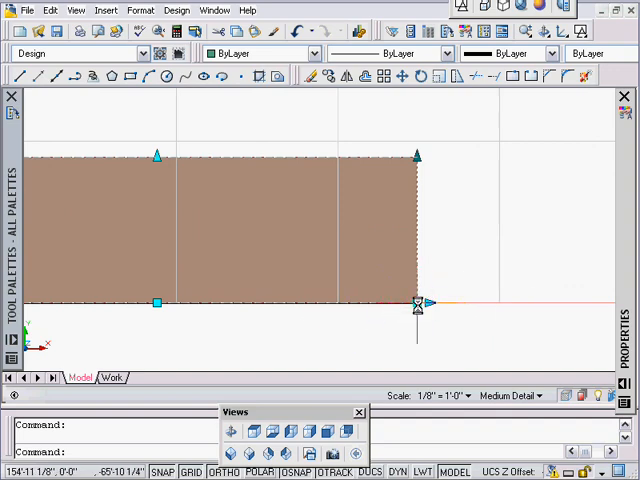
{"action": "mouse_move", "coordinate": [336, 364]}
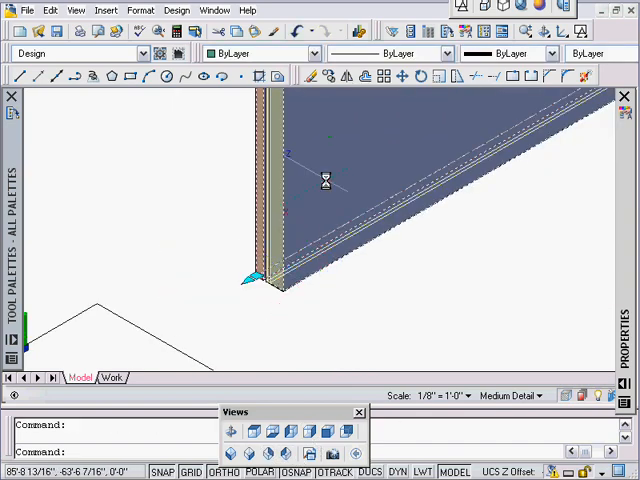
Show the wall style's Components list with each component's bottom and top elevation columns
{"action": "right_click", "coordinate": [324, 180]}
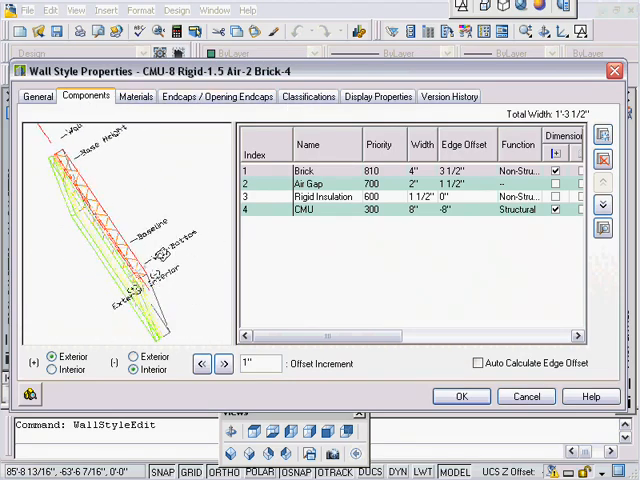
{"action": "right_click", "coordinate": [110, 250]}
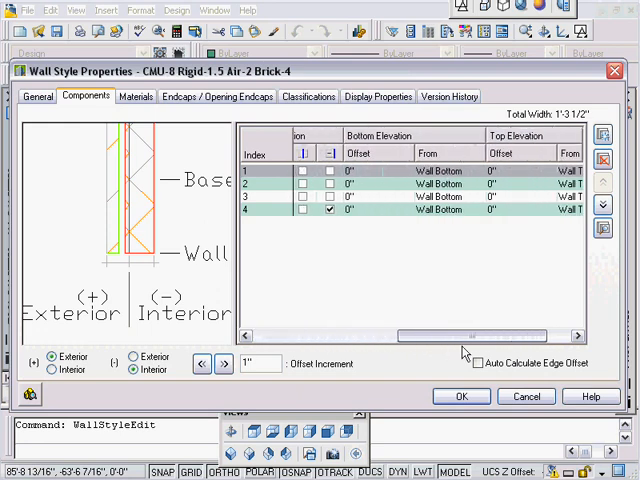
{"action": "scroll", "scroll_direction": "right", "scroll_amount": 3}
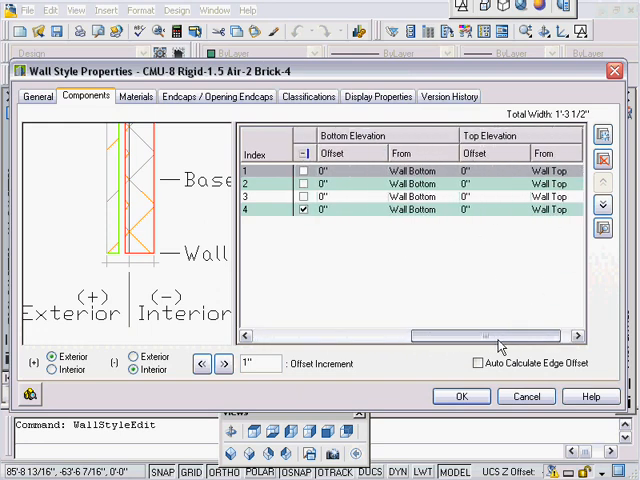
{"action": "mouse_move", "coordinate": [504, 324]}
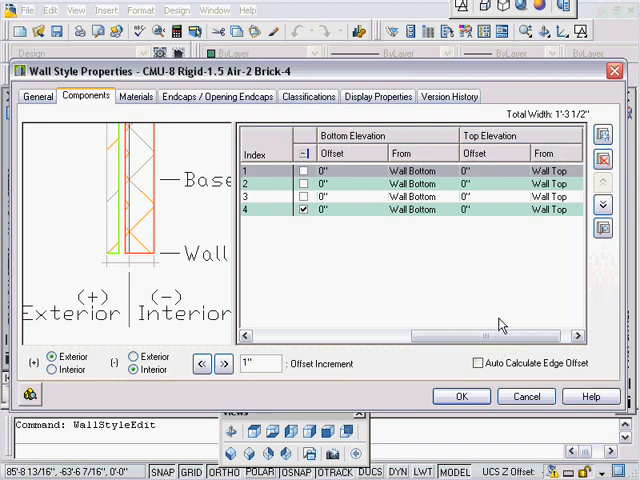
{"action": "mouse_move", "coordinate": [492, 332]}
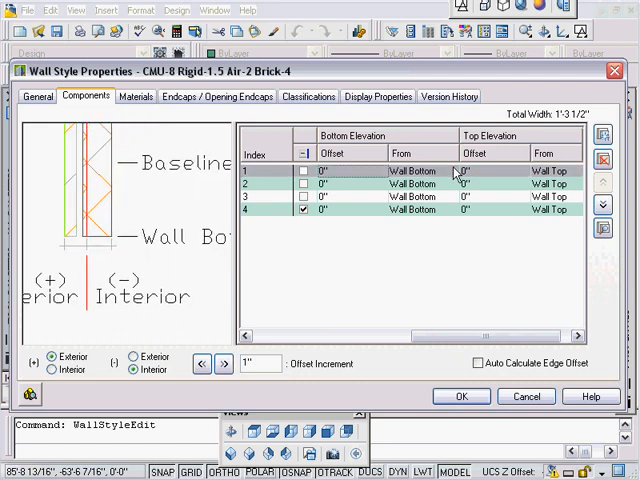
Measure the brick, air gap, rigid insulation and CMU bottoms from Baseline
{"action": "left_click", "coordinate": [452, 172]}
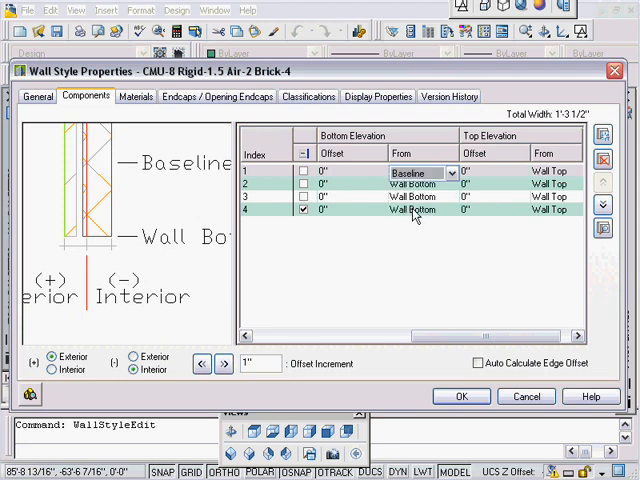
{"action": "left_click", "coordinate": [450, 172]}
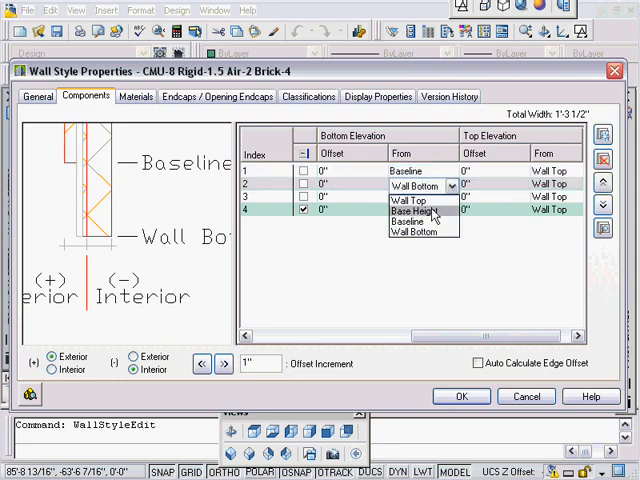
{"action": "left_click", "coordinate": [410, 232]}
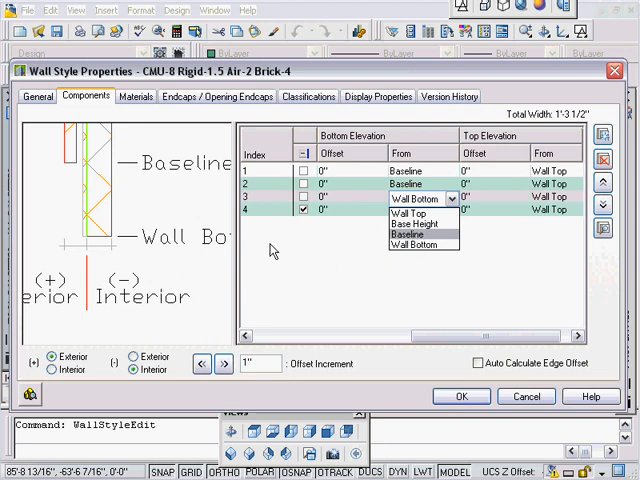
{"action": "left_click", "coordinate": [406, 234]}
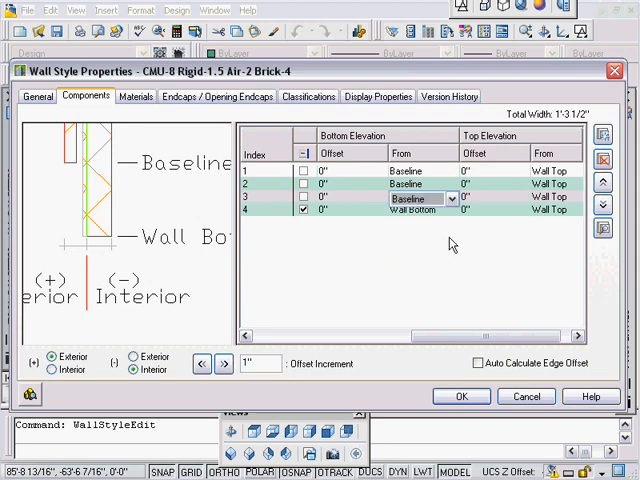
{"action": "left_click", "coordinate": [452, 212]}
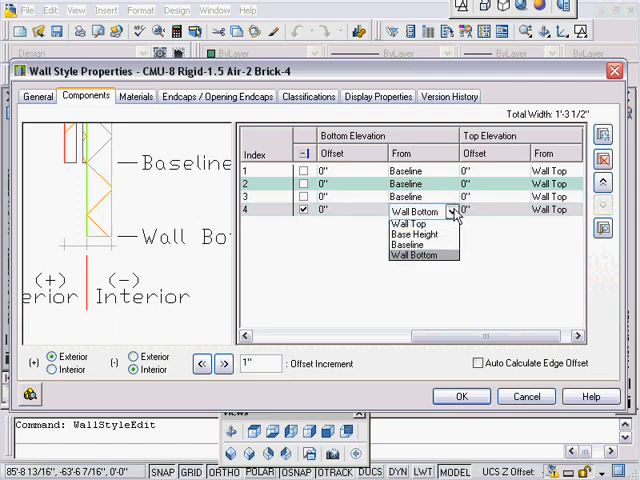
{"action": "left_click", "coordinate": [412, 252]}
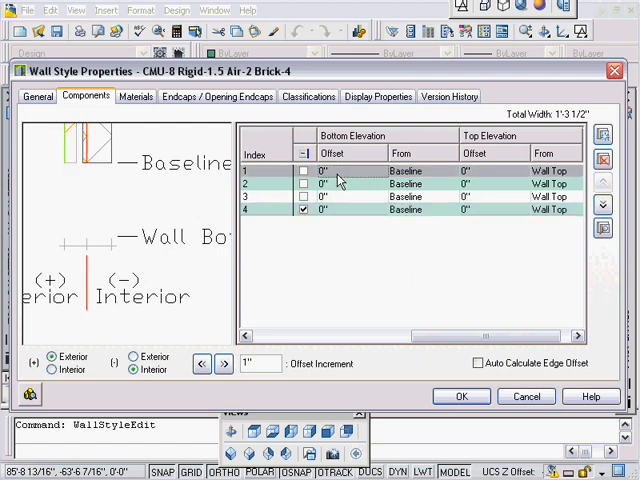
{"action": "mouse_move", "coordinate": [356, 184]}
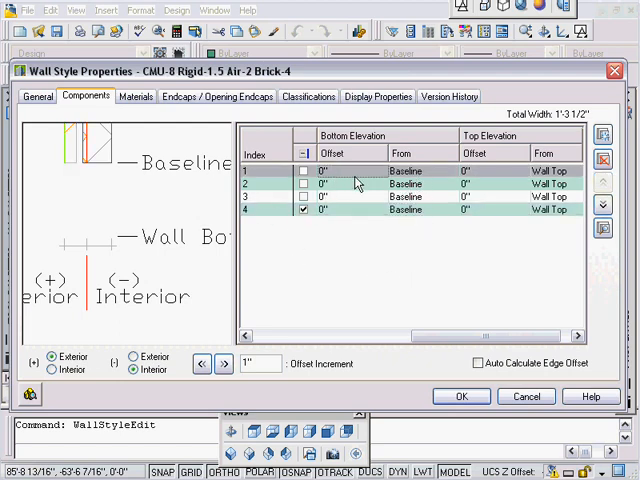
Set the brick component's bottom elevation offset to -1'6" from the baseline
{"action": "left_click", "coordinate": [350, 172]}
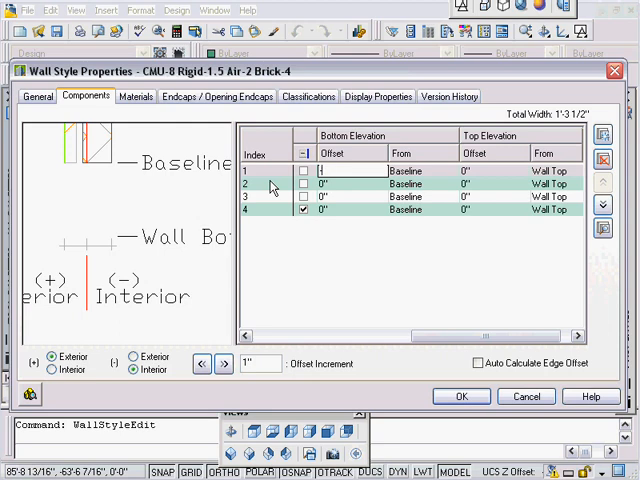
{"action": "type", "text": "-1'6\""}
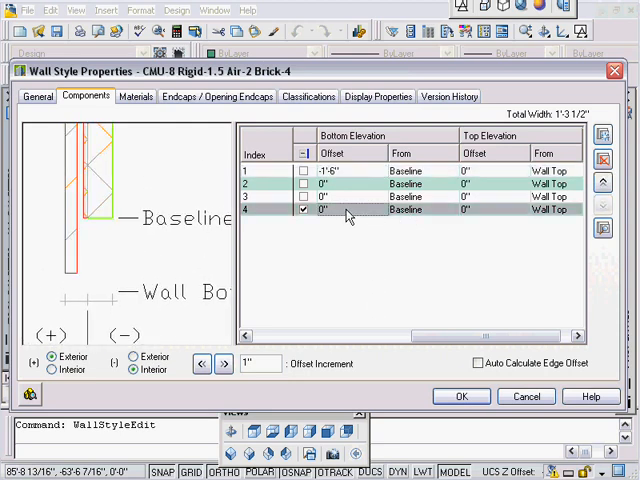
{"action": "scroll", "scroll_direction": "left", "scroll_amount": 3}
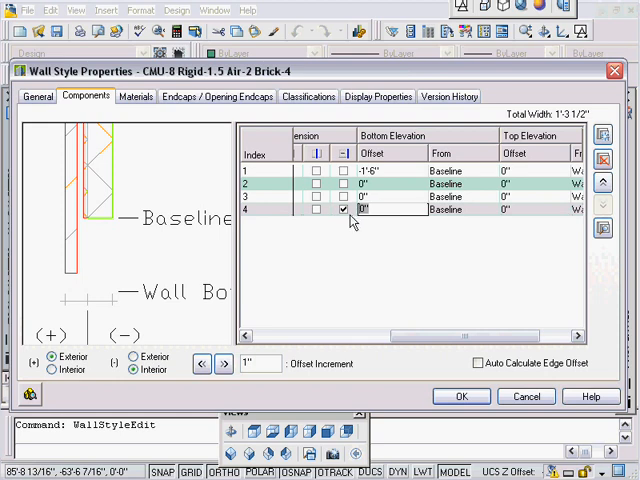
{"action": "mouse_move", "coordinate": [390, 218]}
{"action": "type", "text": "6"}
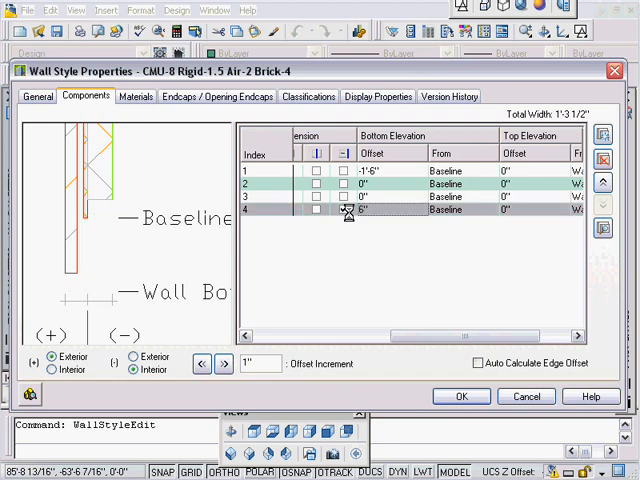
{"action": "left_click", "coordinate": [348, 208]}
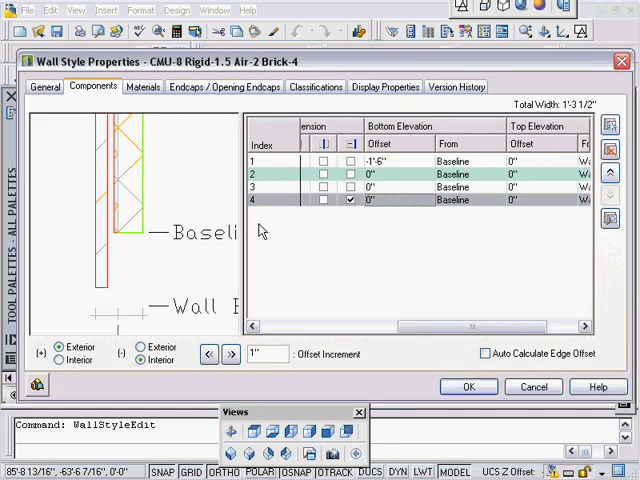
{"action": "mouse_move", "coordinate": [258, 322]}
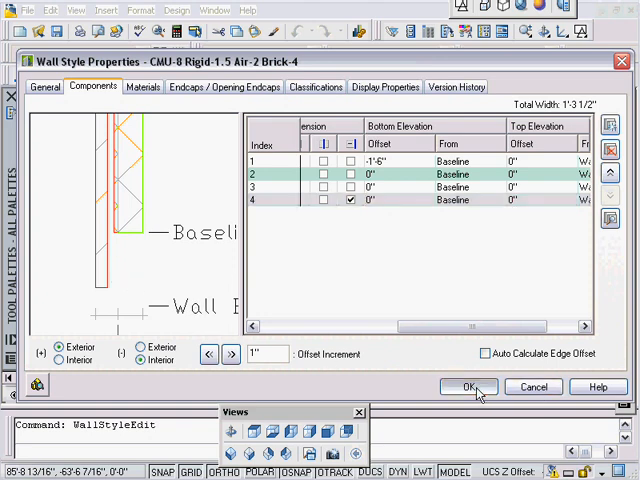
Confirm the style changes and offset the wall's floor line -18" below the baseline
{"action": "left_click", "coordinate": [472, 388]}
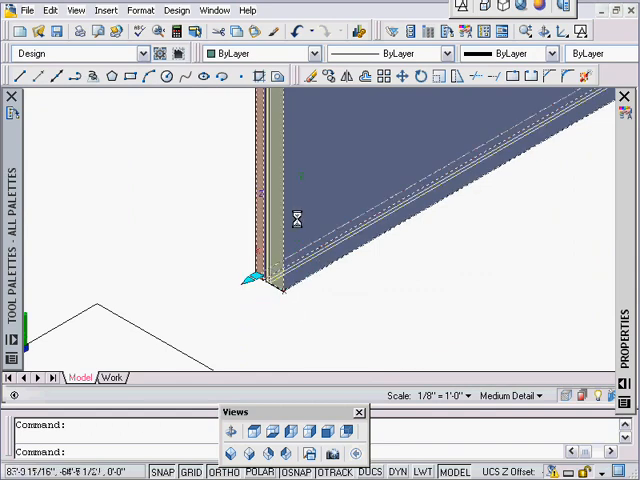
{"action": "mouse_move", "coordinate": [376, 264]}
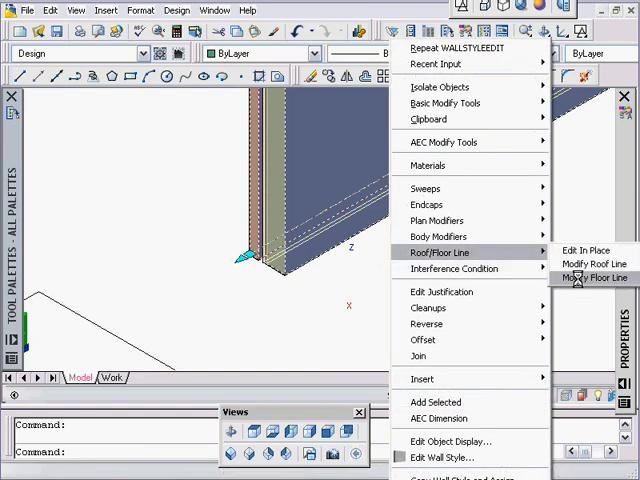
{"action": "left_click", "coordinate": [592, 278]}
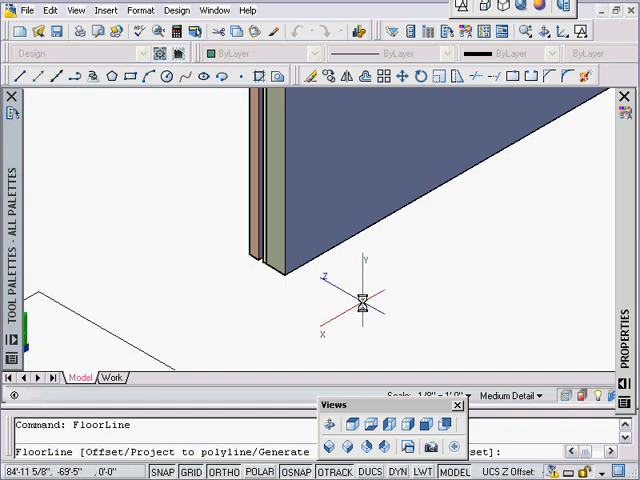
{"action": "type", "text": "o"}
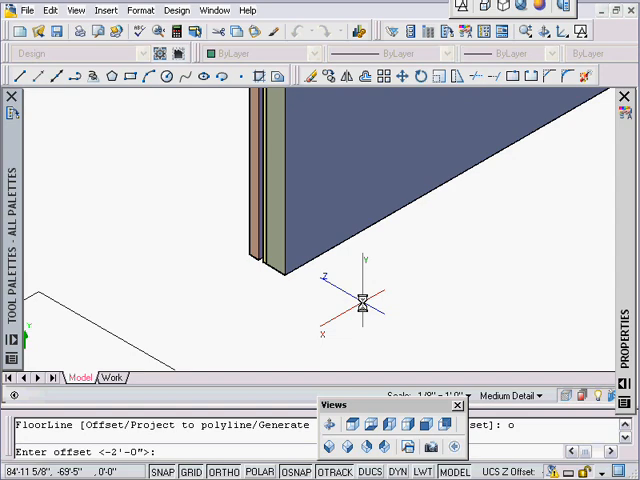
{"action": "type", "text": "-"}
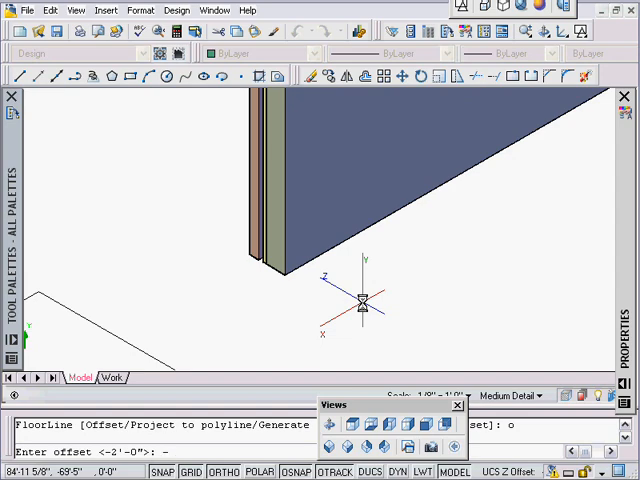
{"action": "type", "text": "-18"}
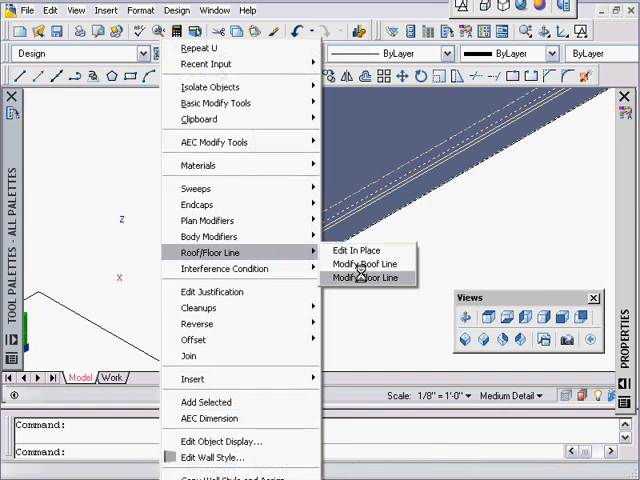
Run Modify Floor Line again with the Offset option on the wall
{"action": "left_click", "coordinate": [368, 276]}
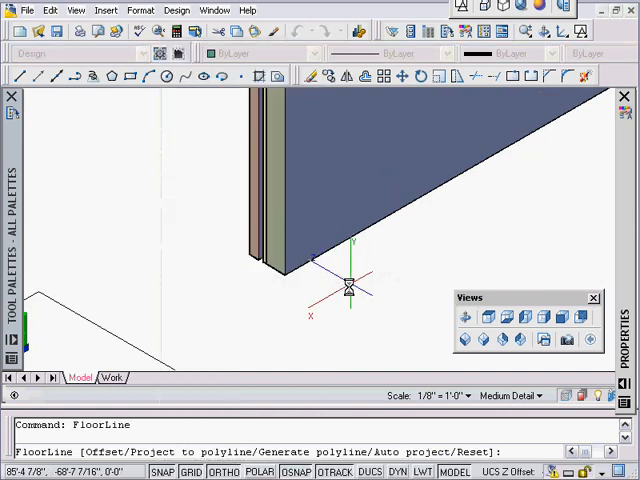
{"action": "type", "text": "o"}
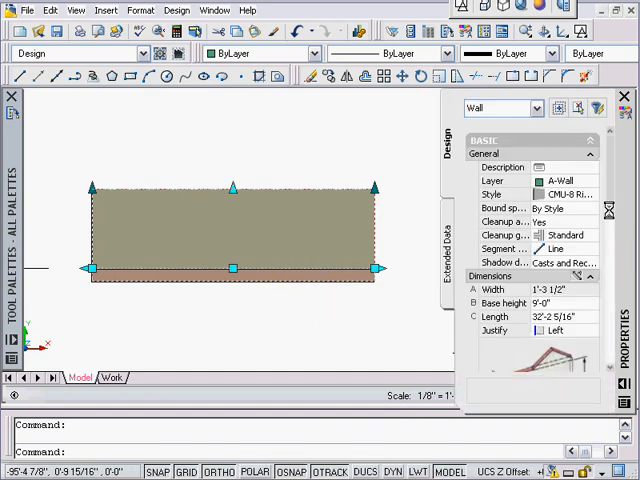
In the Roof and Floor Line worksheet, set a floor-line vertex's vertical offset below the baseline
{"action": "scroll", "scroll_direction": "down", "scroll_amount": 3}
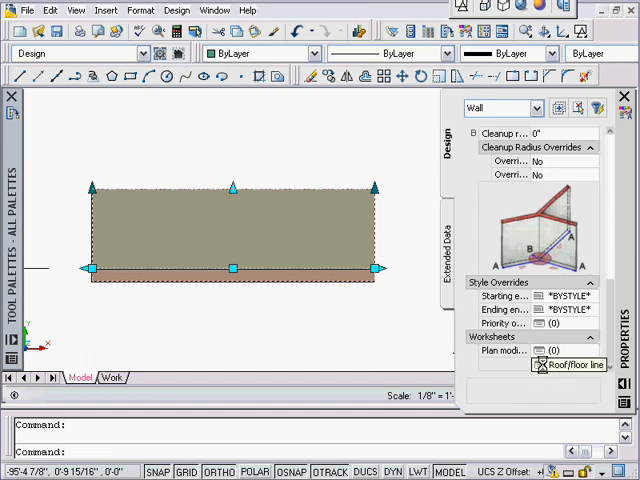
{"action": "left_click", "coordinate": [568, 364]}
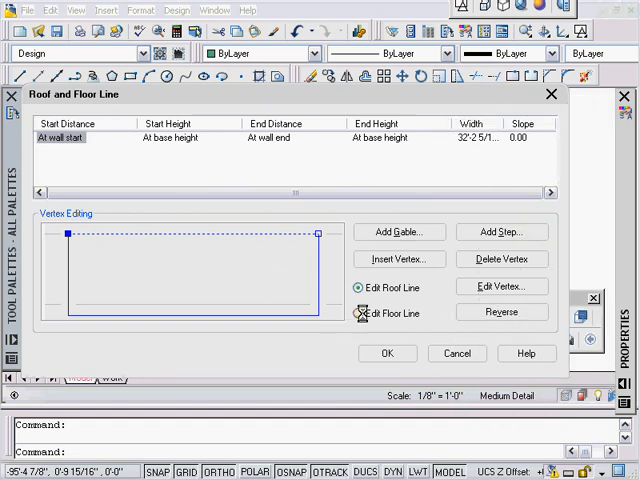
{"action": "left_click", "coordinate": [358, 288]}
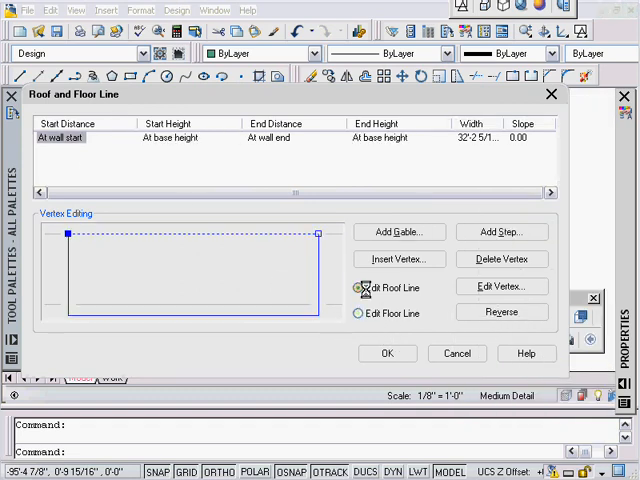
{"action": "left_click", "coordinate": [356, 312]}
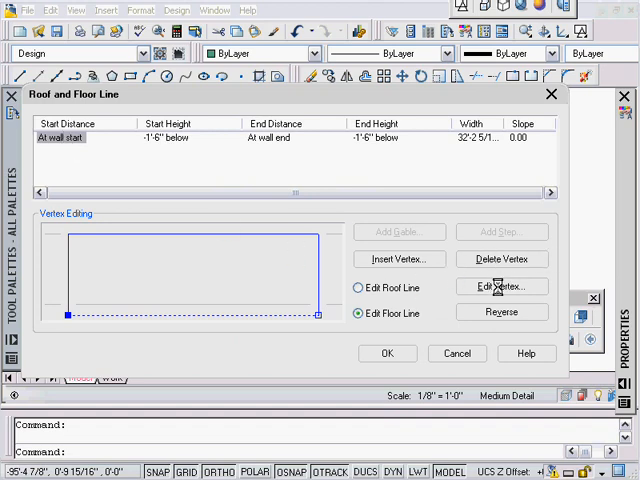
{"action": "left_click", "coordinate": [500, 286]}
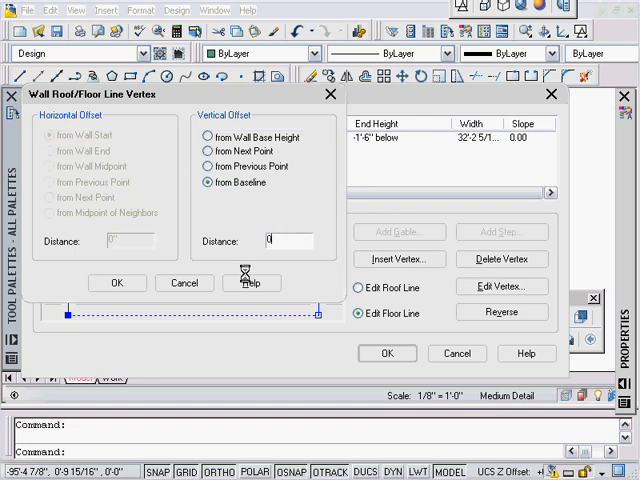
{"action": "left_click", "coordinate": [116, 282]}
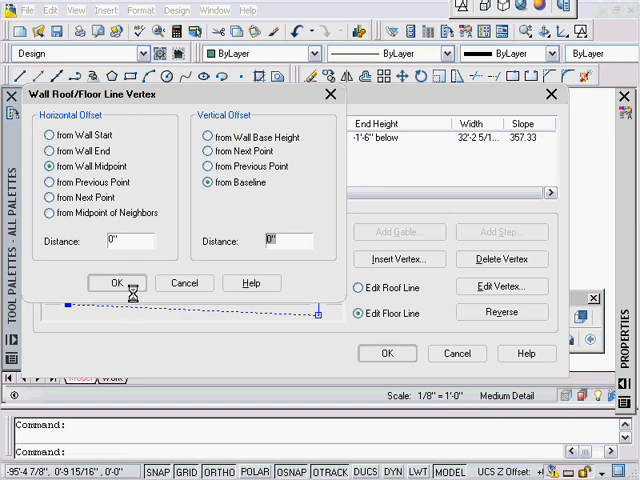
{"action": "left_click", "coordinate": [116, 282]}
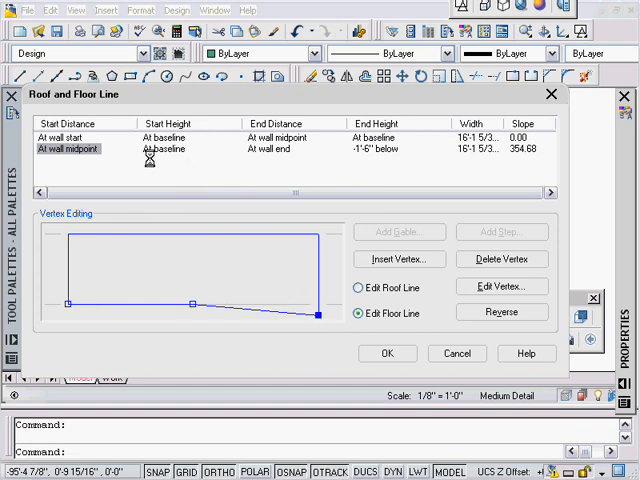
Edit the midpoint vertex so the floor line slopes down under the wall's right portion
{"action": "left_click", "coordinate": [500, 286]}
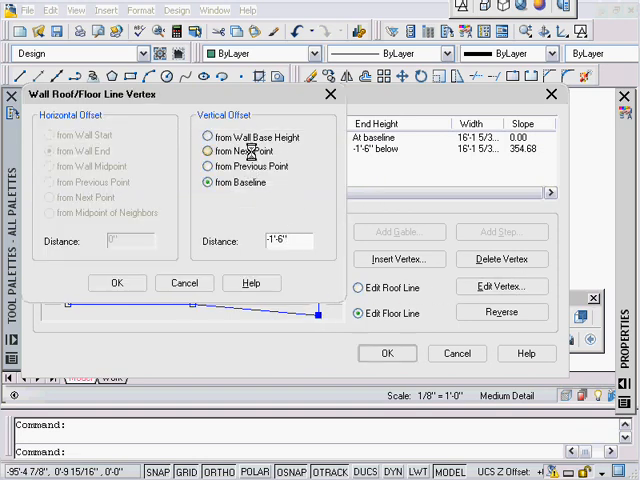
{"action": "left_click", "coordinate": [116, 282]}
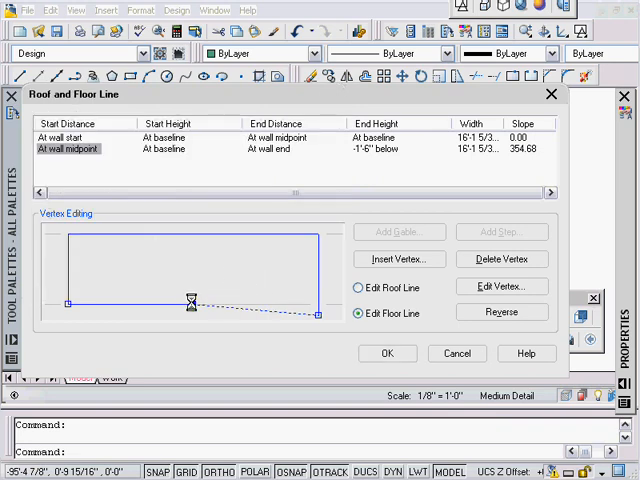
{"action": "left_click", "coordinate": [62, 136]}
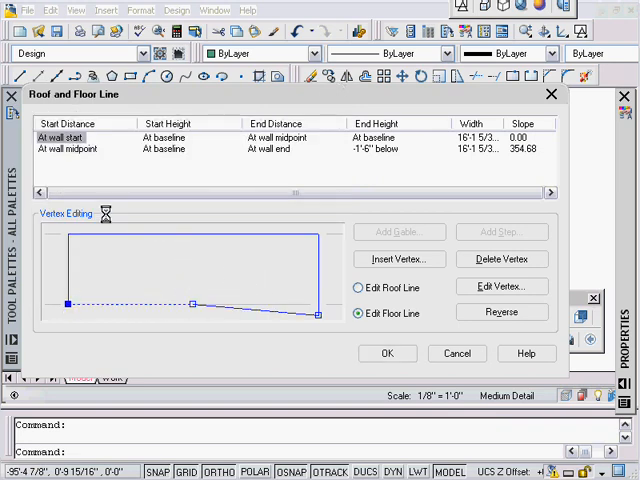
{"action": "left_click", "coordinate": [68, 148]}
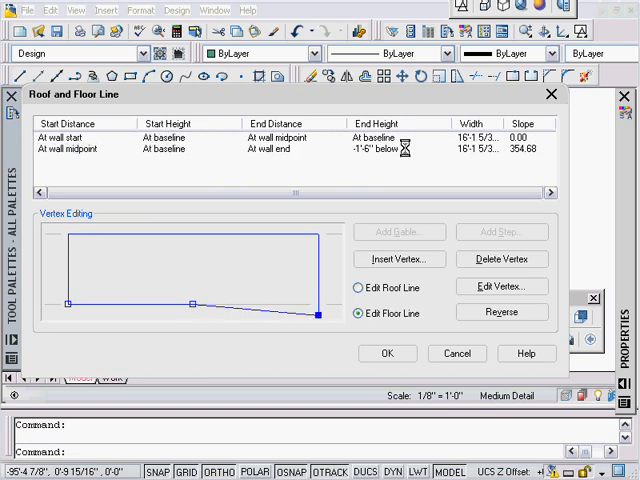
{"action": "left_click", "coordinate": [388, 352]}
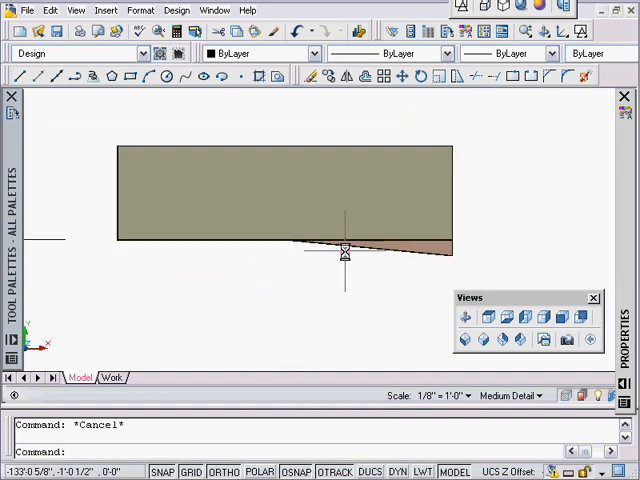
Reset the wall's floor line so its bottom runs flat along the baseline again
{"action": "right_click", "coordinate": [280, 200]}
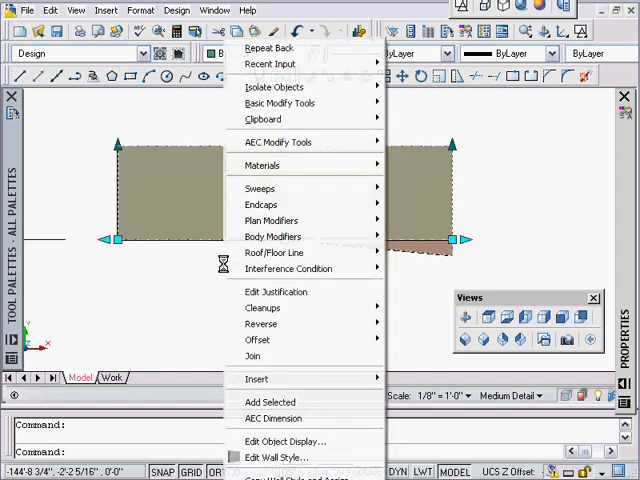
{"action": "mouse_move", "coordinate": [276, 252]}
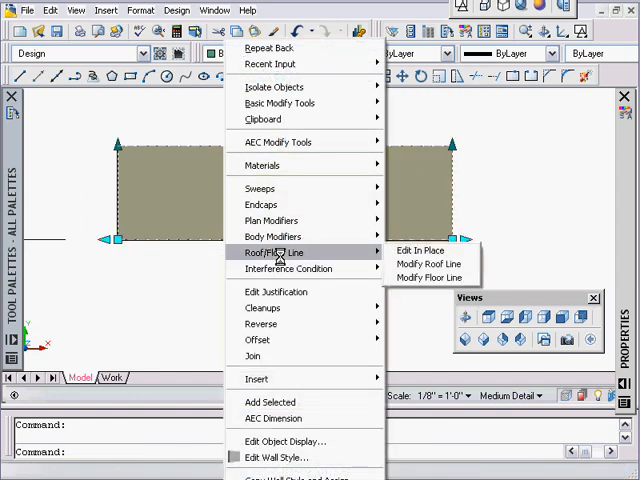
{"action": "mouse_move", "coordinate": [428, 276]}
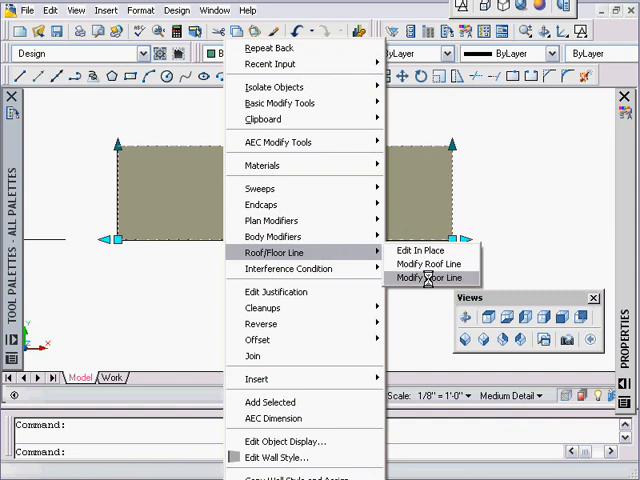
{"action": "left_click", "coordinate": [428, 278]}
{"action": "type", "text": "r"}
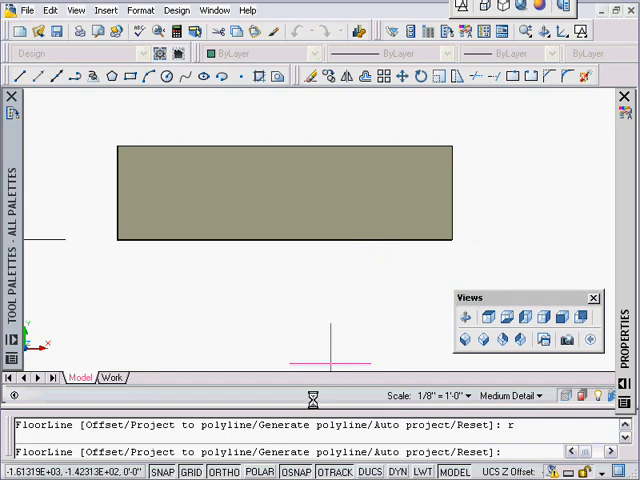
{"action": "mouse_move", "coordinate": [244, 376]}
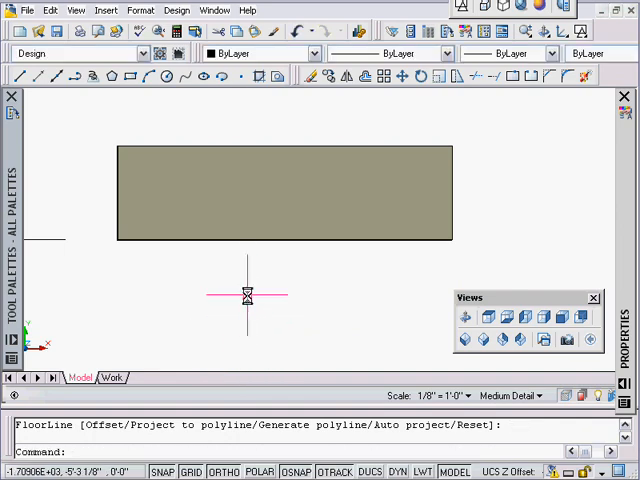
{"action": "mouse_move", "coordinate": [324, 270]}
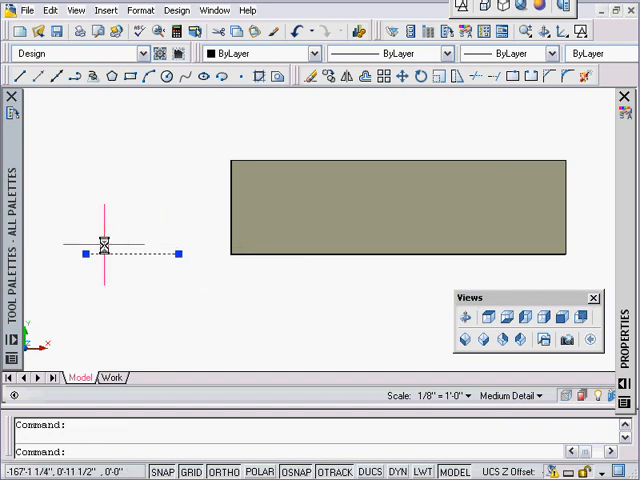
{"action": "key", "text": "Escape"}
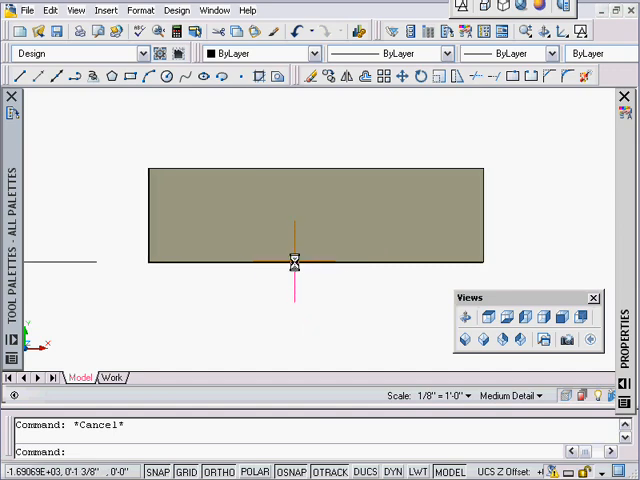
{"action": "mouse_move", "coordinate": [364, 208]}
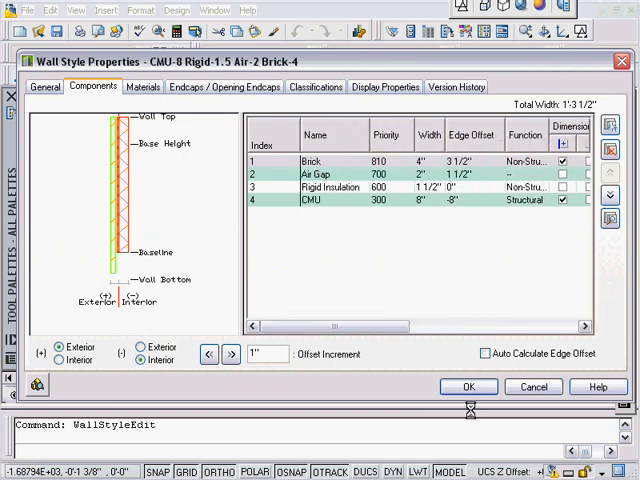
Close the wall style settings and offset the 3D wall's floor line, accepting the default value
{"action": "left_click", "coordinate": [468, 386]}
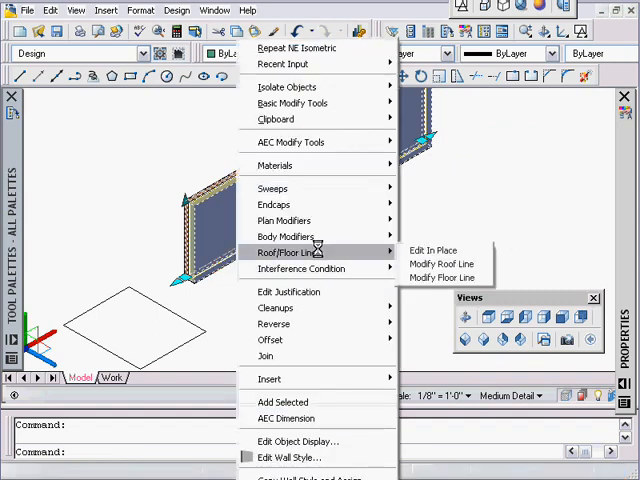
{"action": "left_click", "coordinate": [442, 276]}
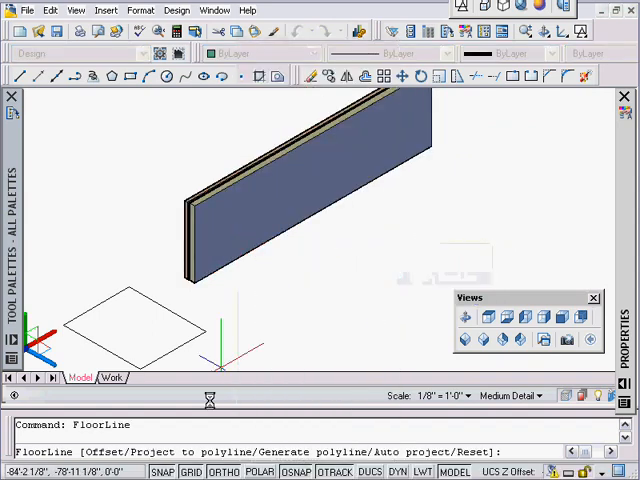
{"action": "type", "text": "o"}
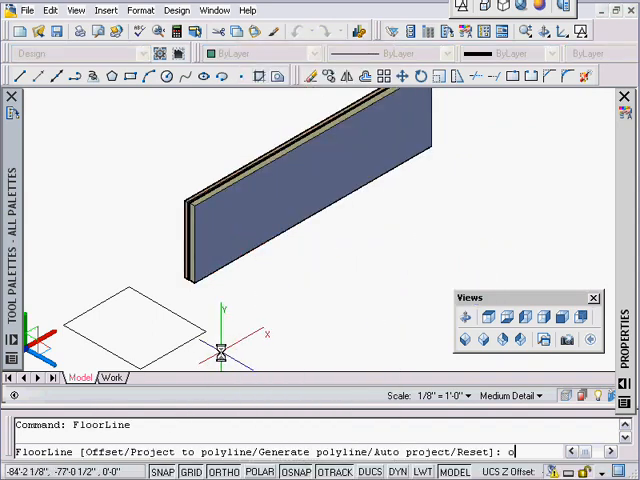
{"action": "key", "text": "Return"}
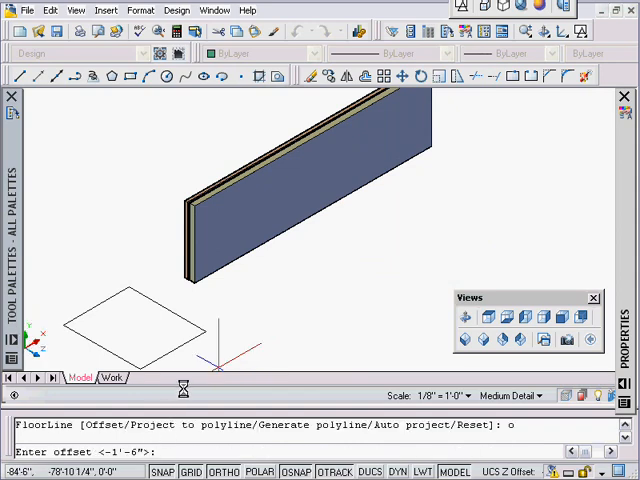
{"action": "key", "text": "Return"}
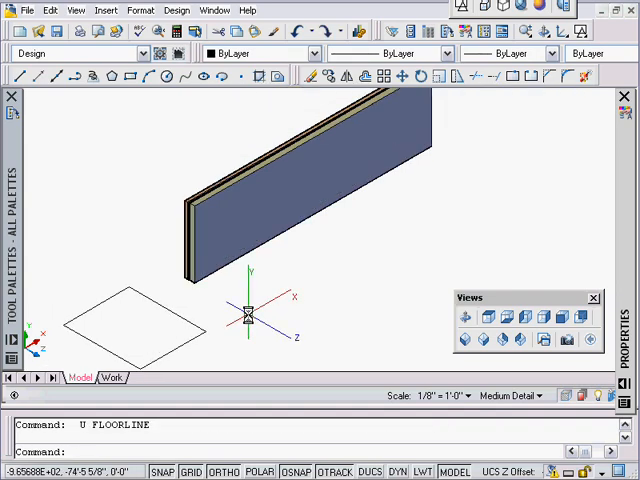
Set both floor-line vertices to -1'-6" from the baseline so the 3D wall drops 18 inches
{"action": "left_click", "coordinate": [300, 200]}
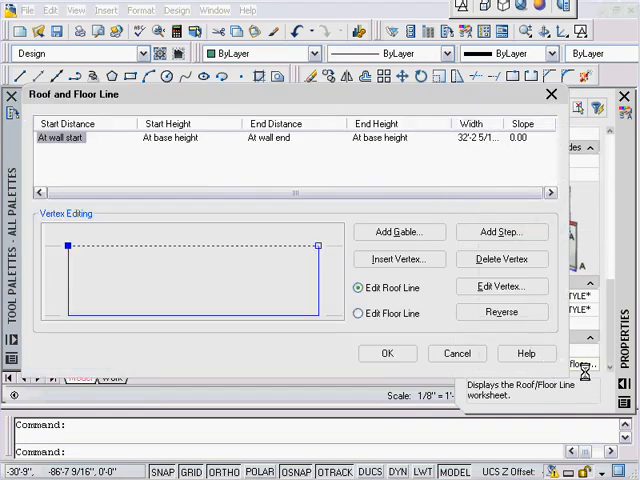
{"action": "left_click", "coordinate": [358, 312]}
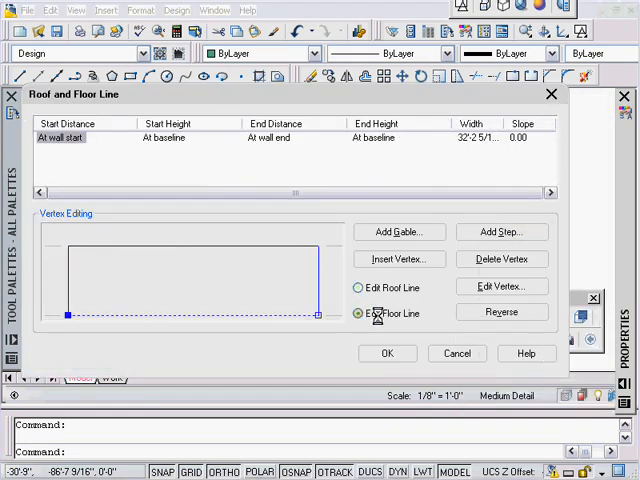
{"action": "left_click", "coordinate": [358, 312]}
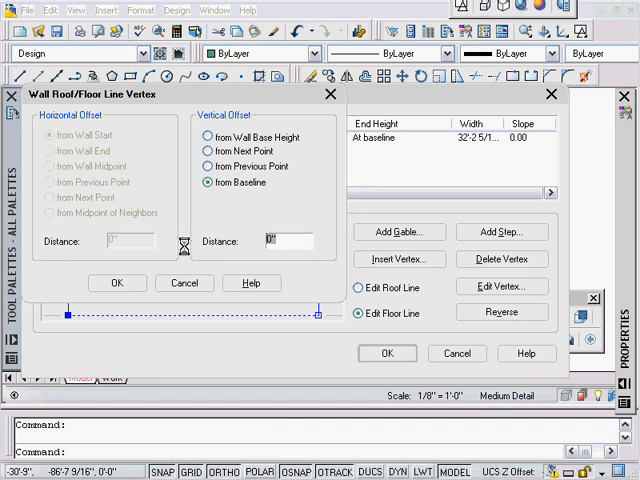
{"action": "type", "text": "-1'-6\""}
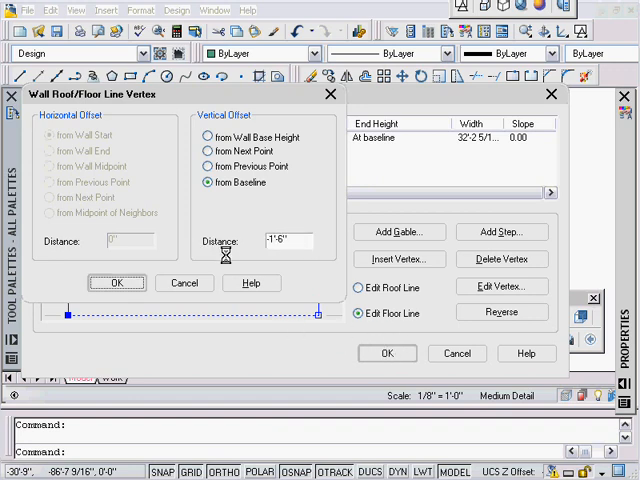
{"action": "left_click", "coordinate": [116, 284]}
{"action": "type", "text": "-18"}
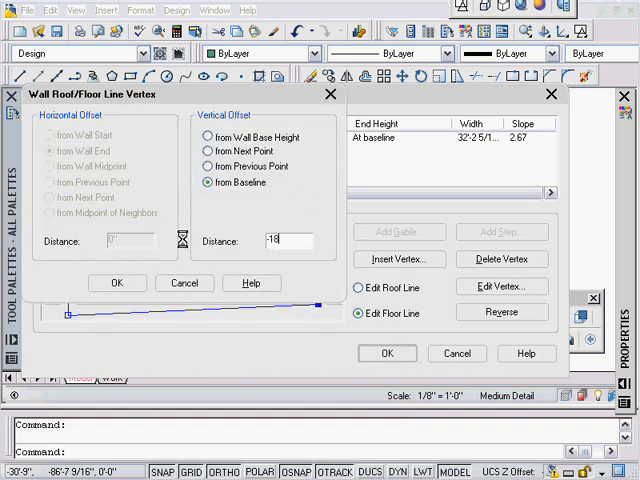
{"action": "left_click", "coordinate": [116, 284]}
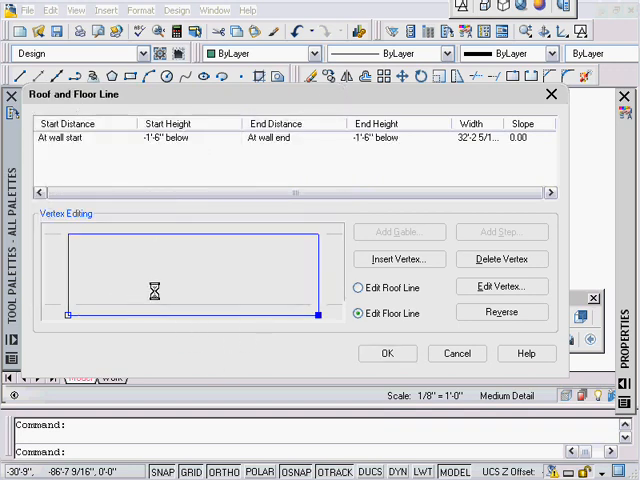
{"action": "left_click", "coordinate": [388, 352]}
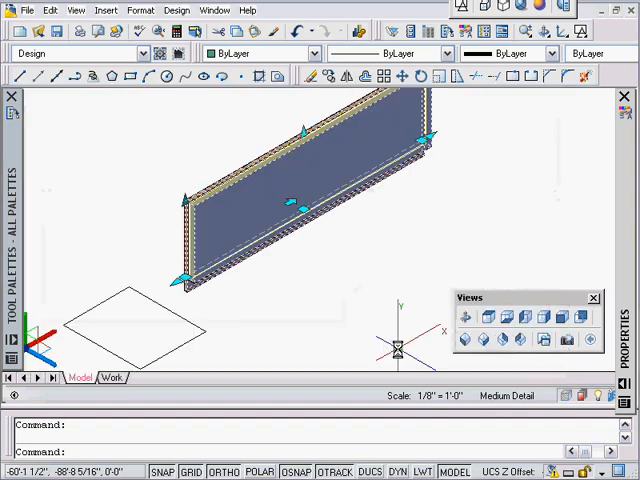
{"action": "key", "text": "Escape"}
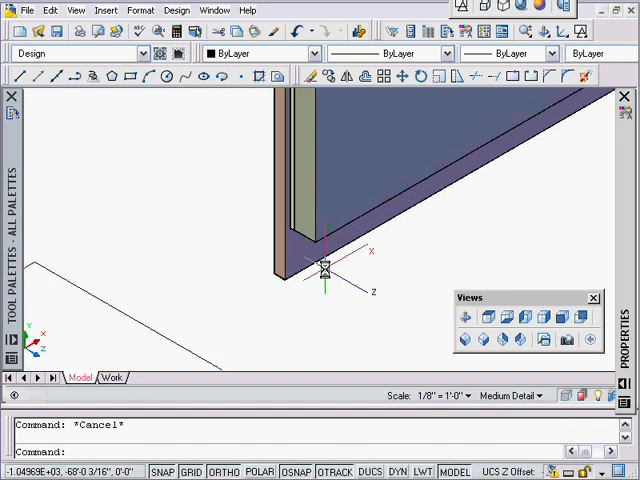
{"action": "mouse_move", "coordinate": [326, 268]}
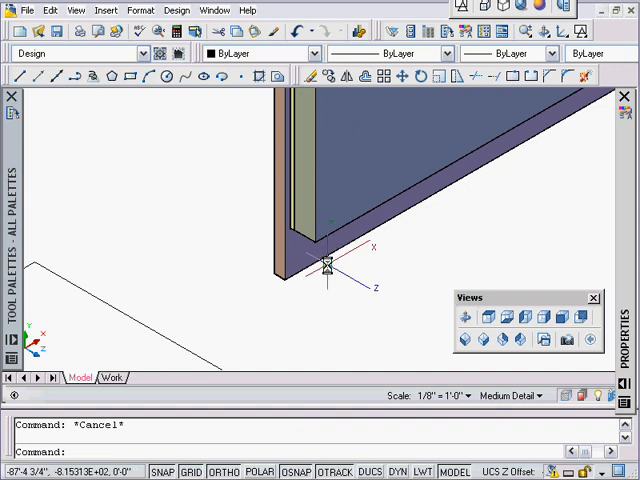
{"action": "mouse_move", "coordinate": [480, 140]}
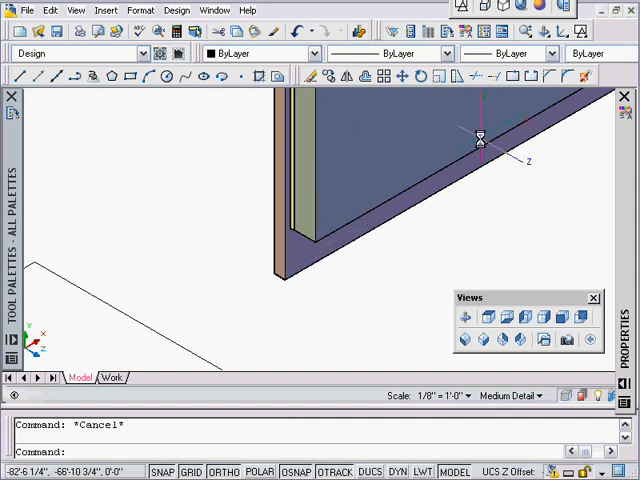